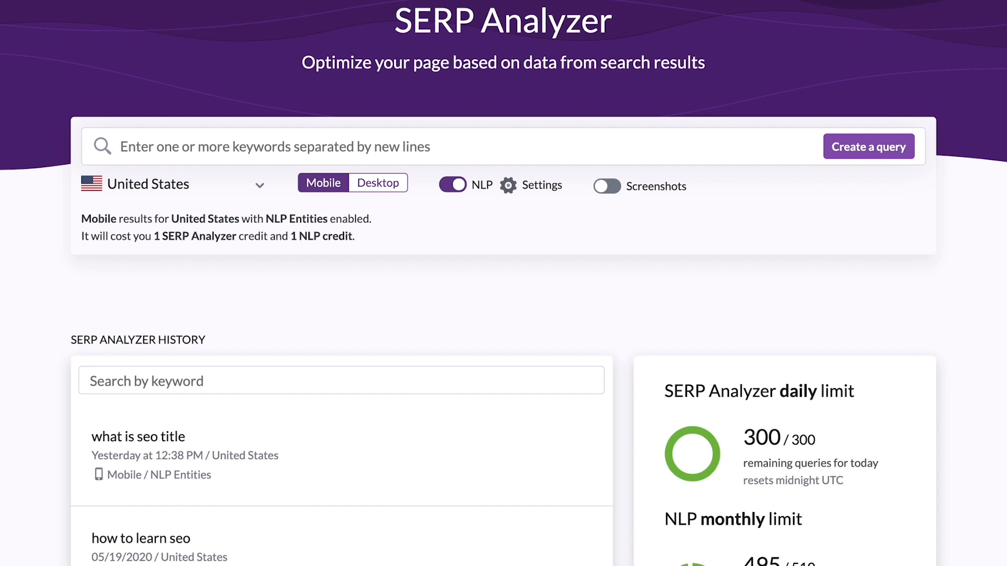
# - Enter 'seo service' in the SERP Analyzer to reach the 'what is seo title' results
pyautogui.write('seo service')
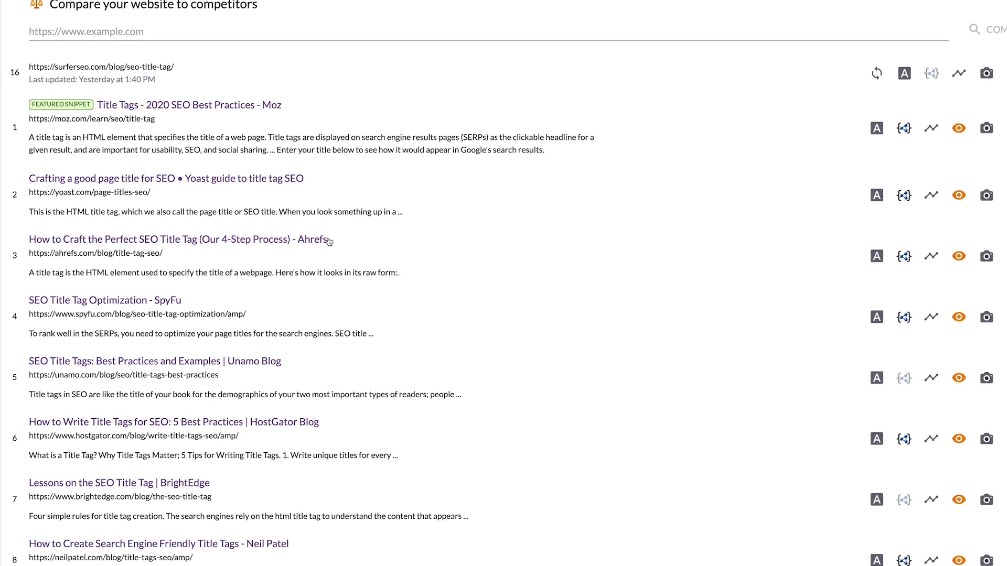
# - Run the Audit on the surferseo.com title tag blog post at position 16
pyautogui.scroll(-3)
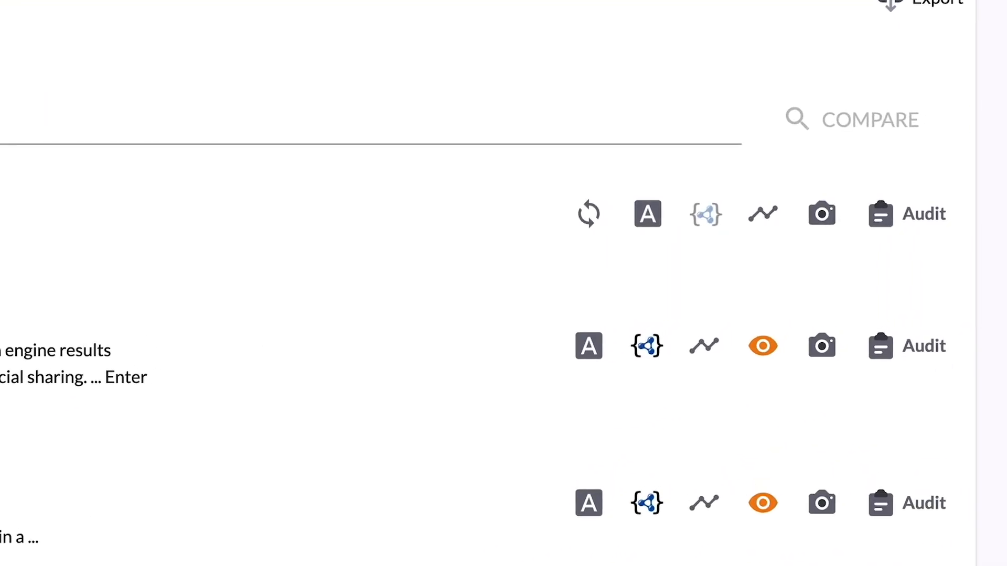
pyautogui.click(923, 214)
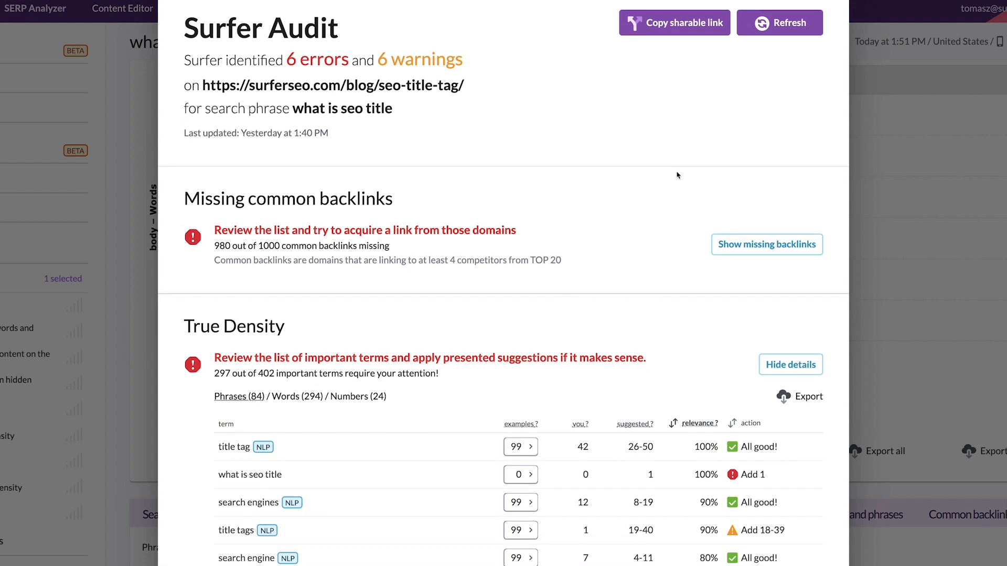
pyautogui.scroll(-3)
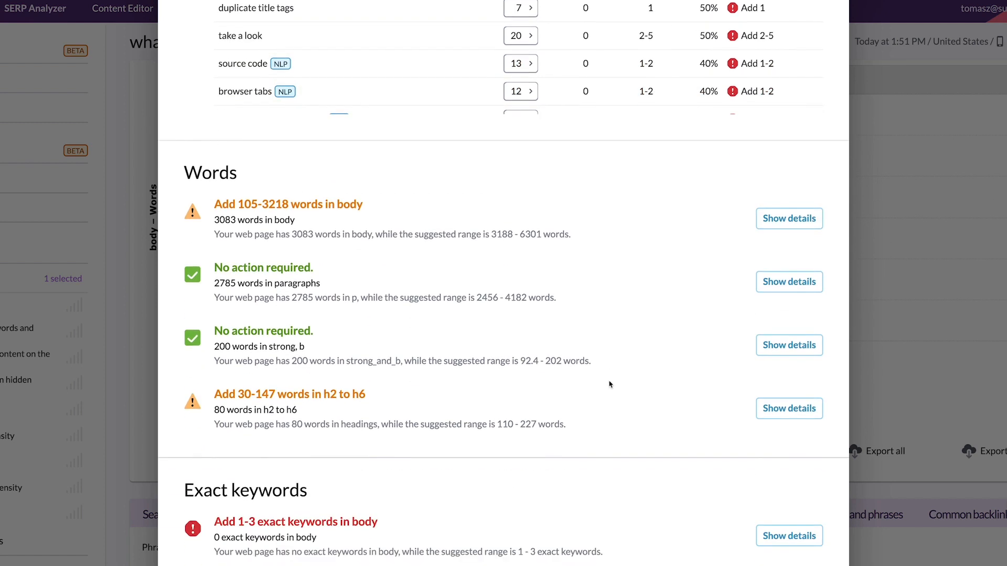
pyautogui.scroll(-3)
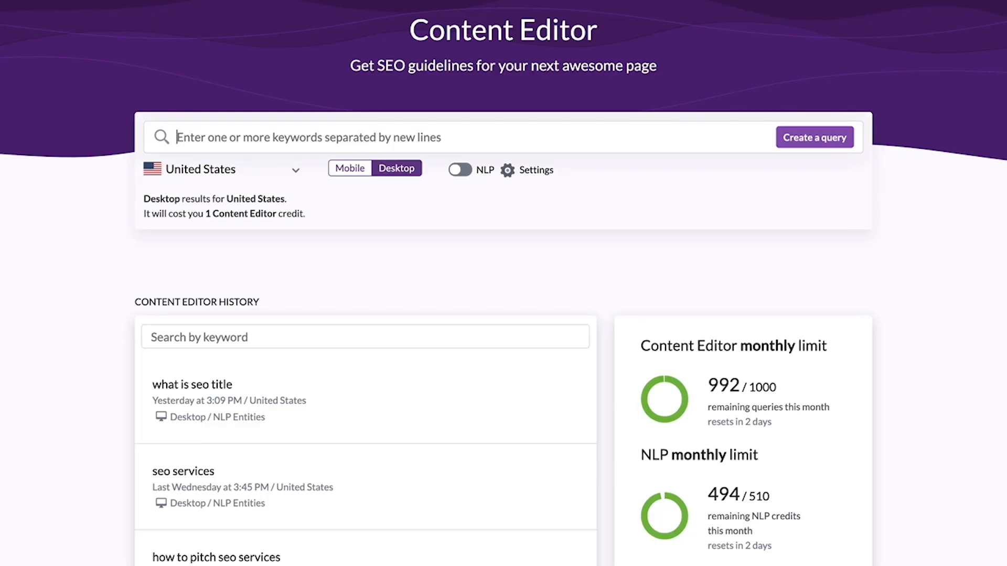
# - Create a Content Editor query for 'how to clean mac' and load its setup
pyautogui.write('how to clean mac')
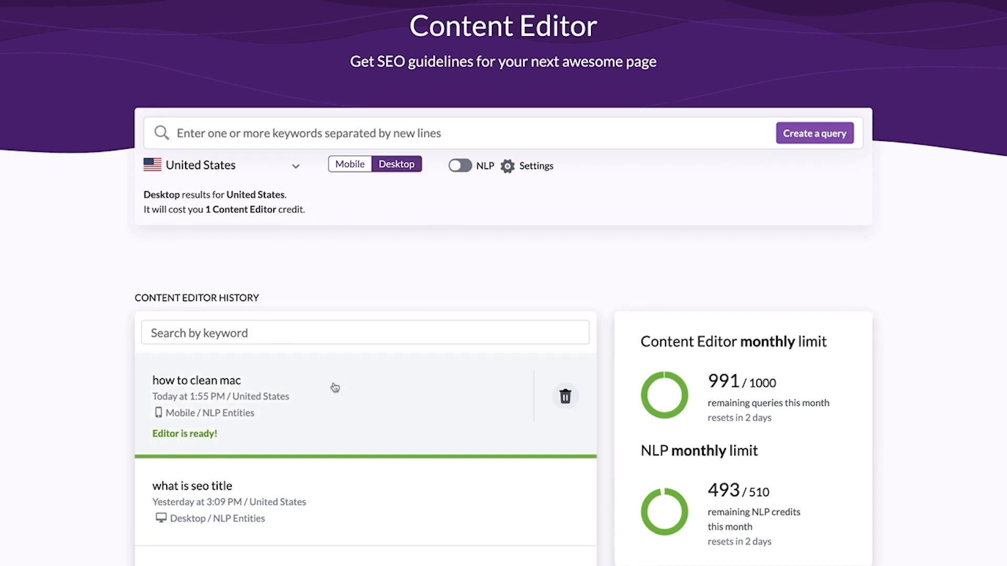
pyautogui.click(197, 380)
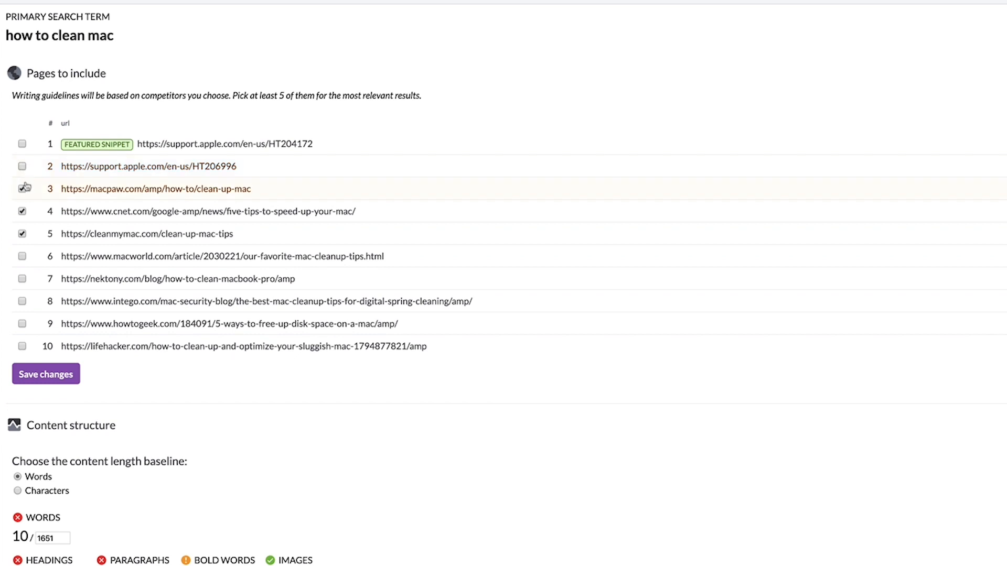
# - Include the macpaw competitor page and add 'cache cleaner for mac' as a secondary keyword
pyautogui.click(22, 188)
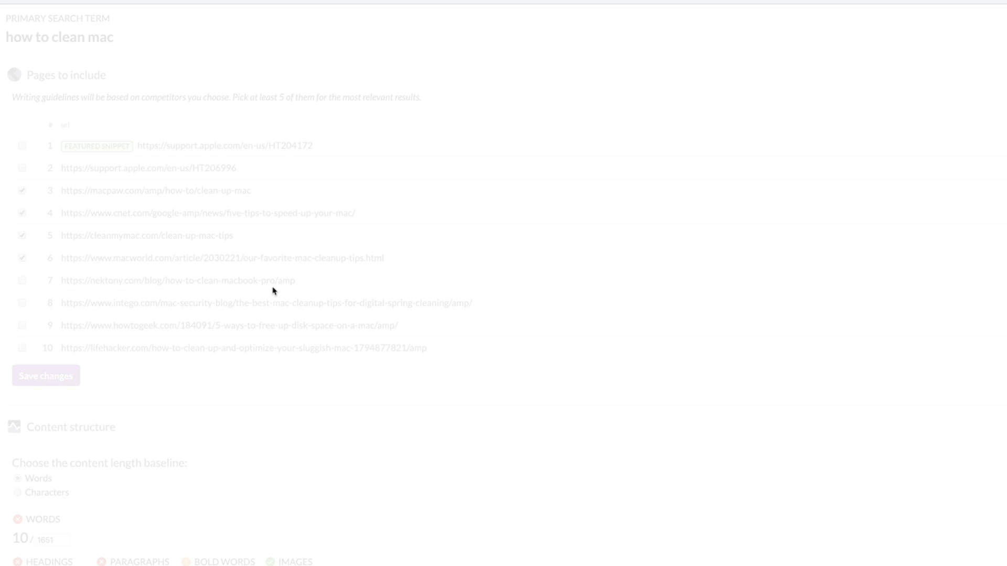
pyautogui.scroll(-3)
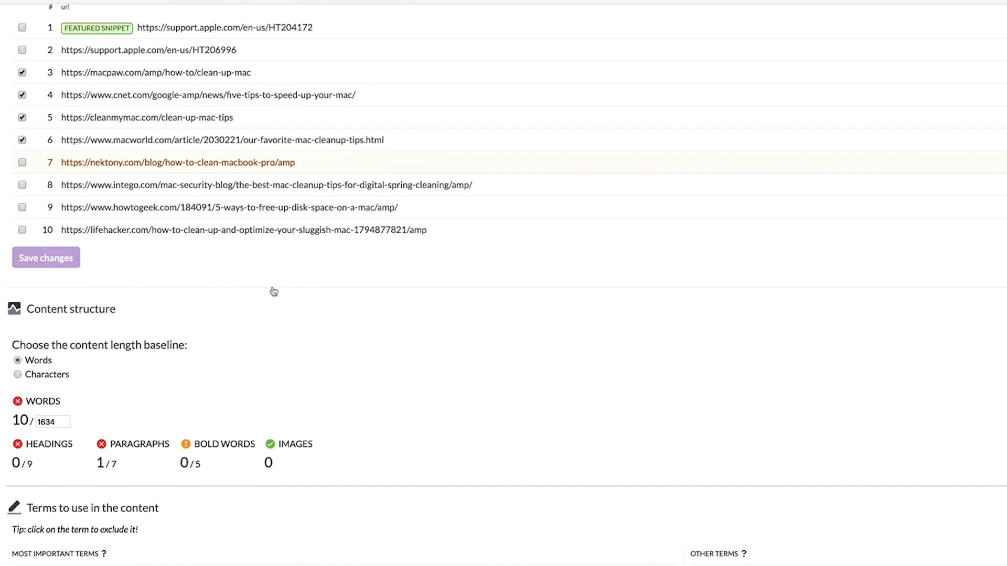
pyautogui.scroll(-3)
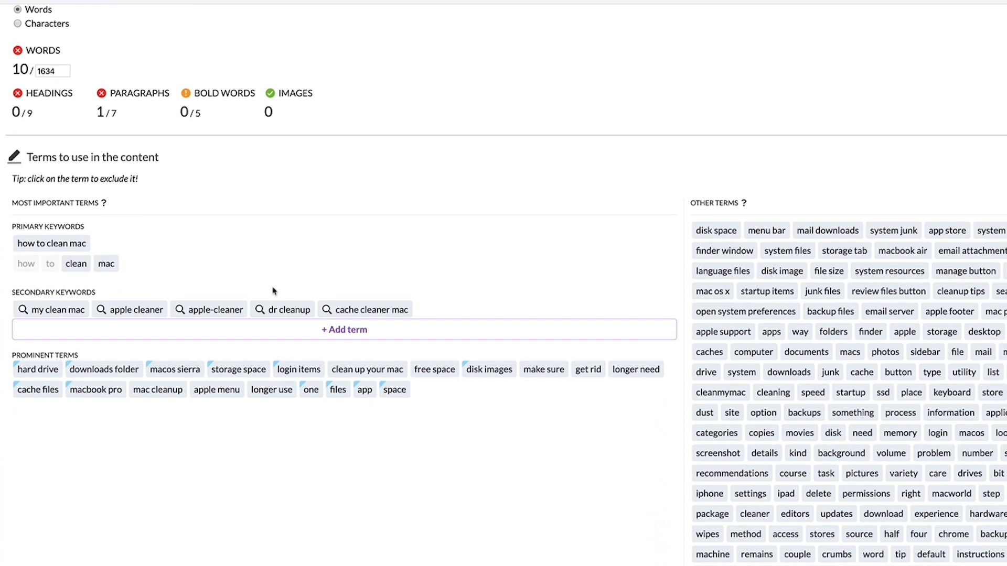
pyautogui.click(344, 330)
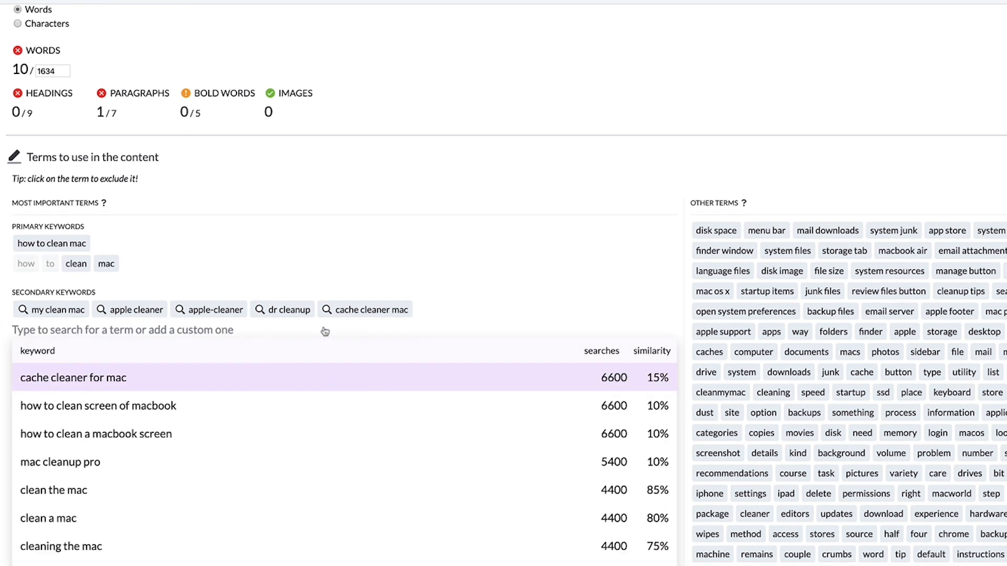
pyautogui.scroll(-3)
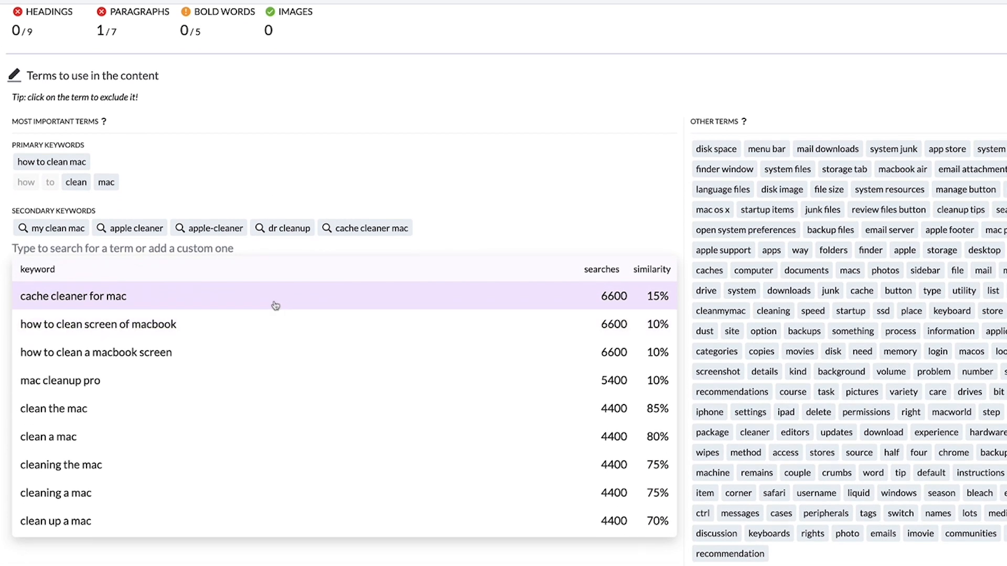
pyautogui.click(74, 296)
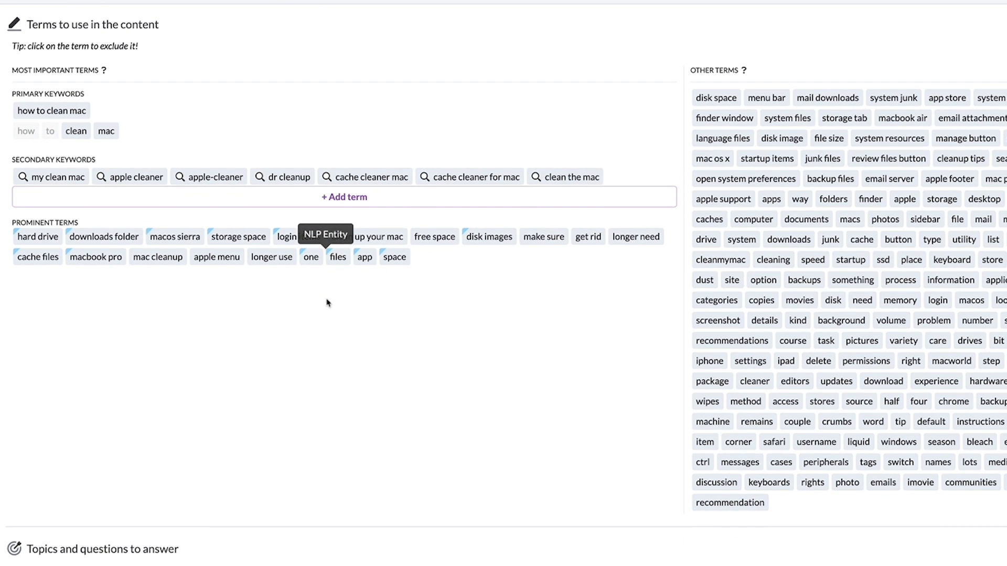
pyautogui.scroll(-3)
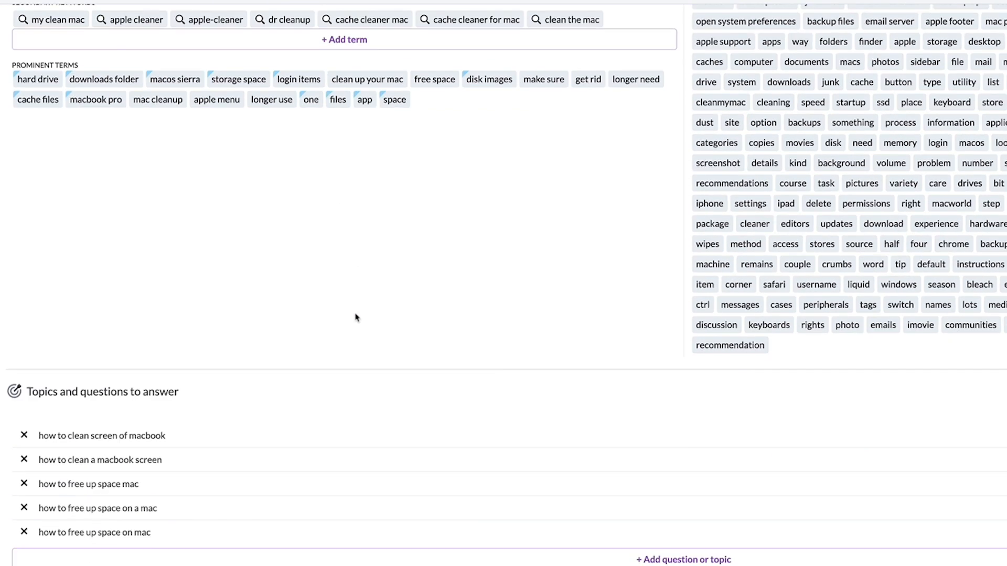
pyautogui.scroll(-3)
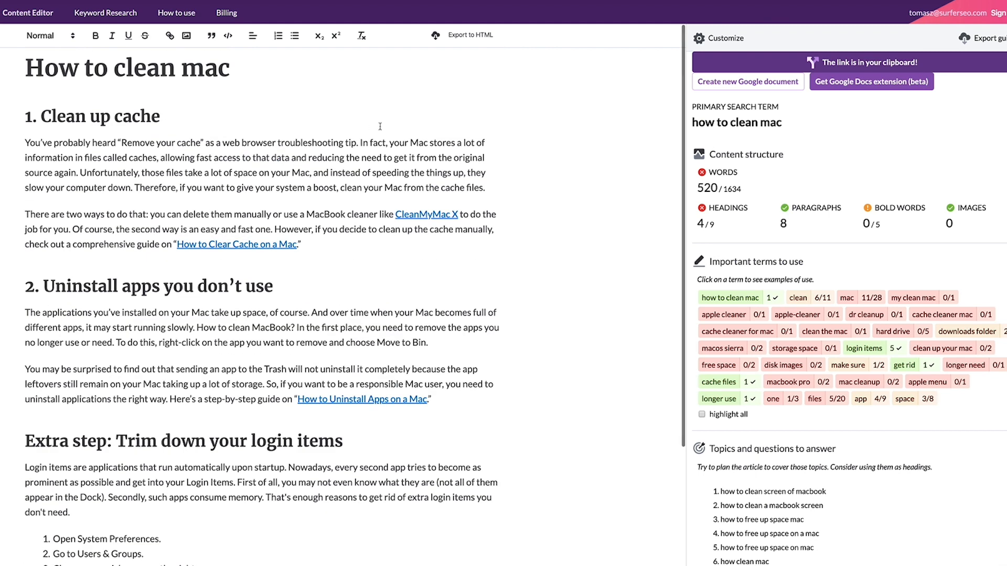
# - Highlight occurrences of the important term 'clean' across the article
pyautogui.click(799, 297)
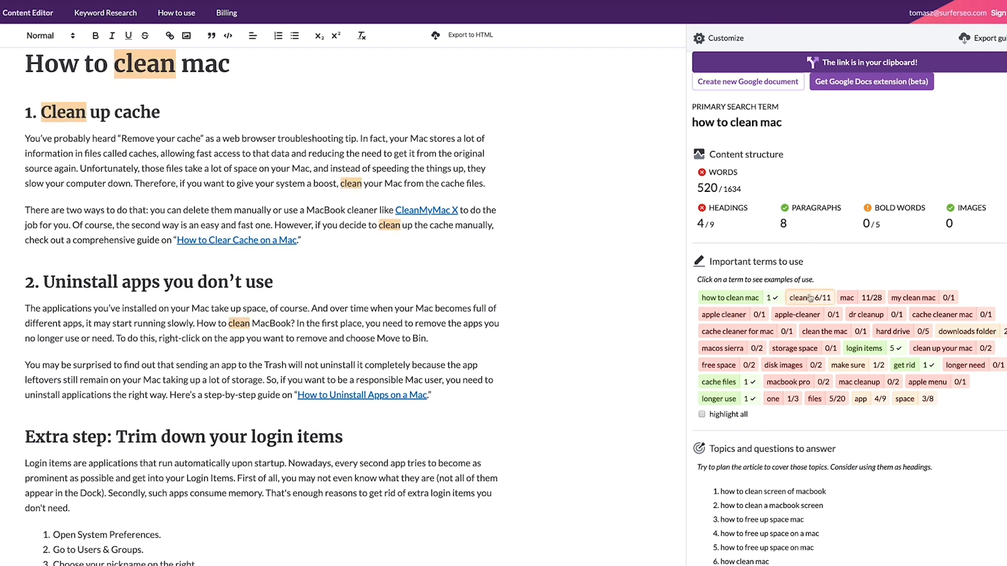
pyautogui.click(848, 297)
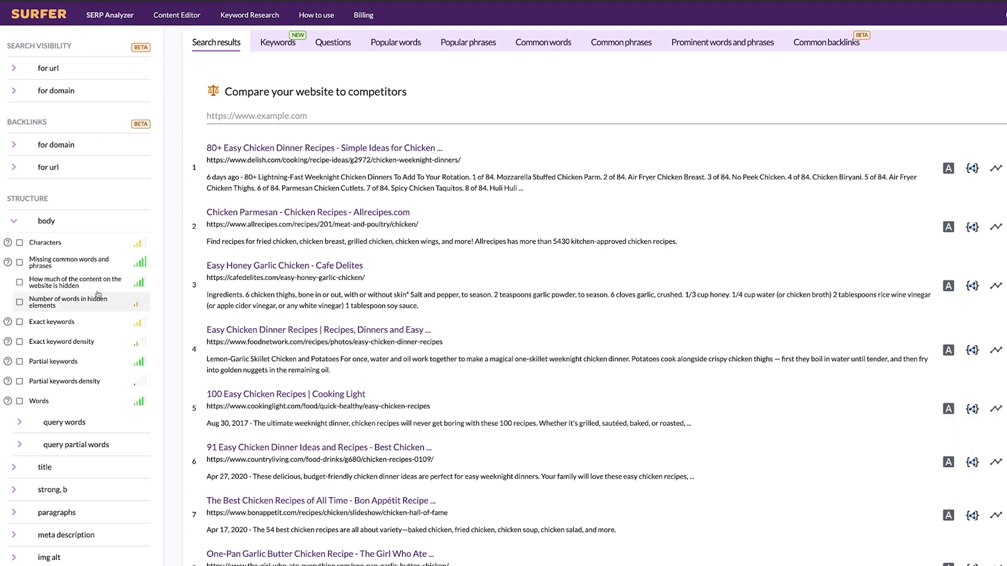
# - Plot Total structured data types across positions from the Quality > structured data metrics
pyautogui.scroll(-3)
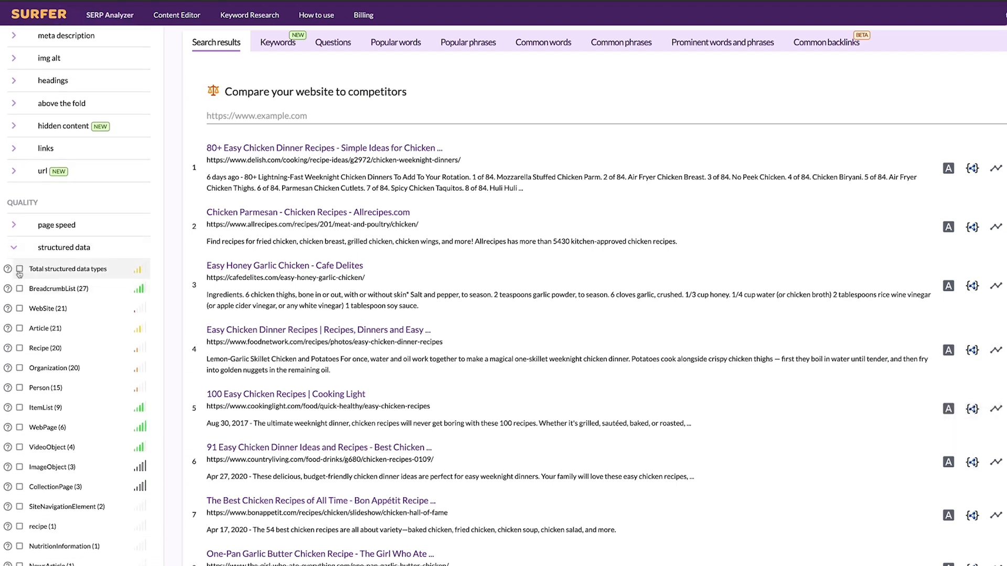
pyautogui.click(19, 269)
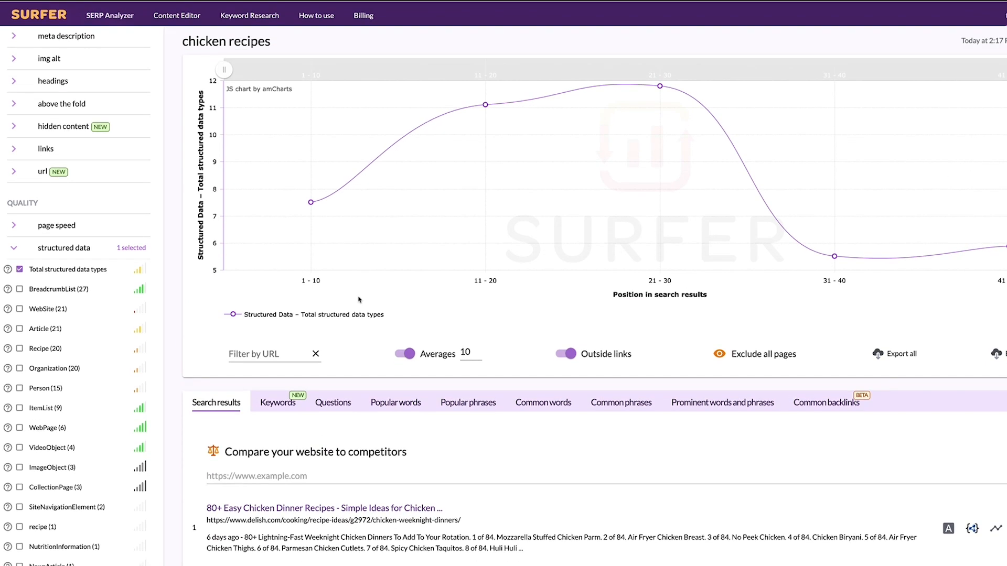
pyautogui.click(404, 353)
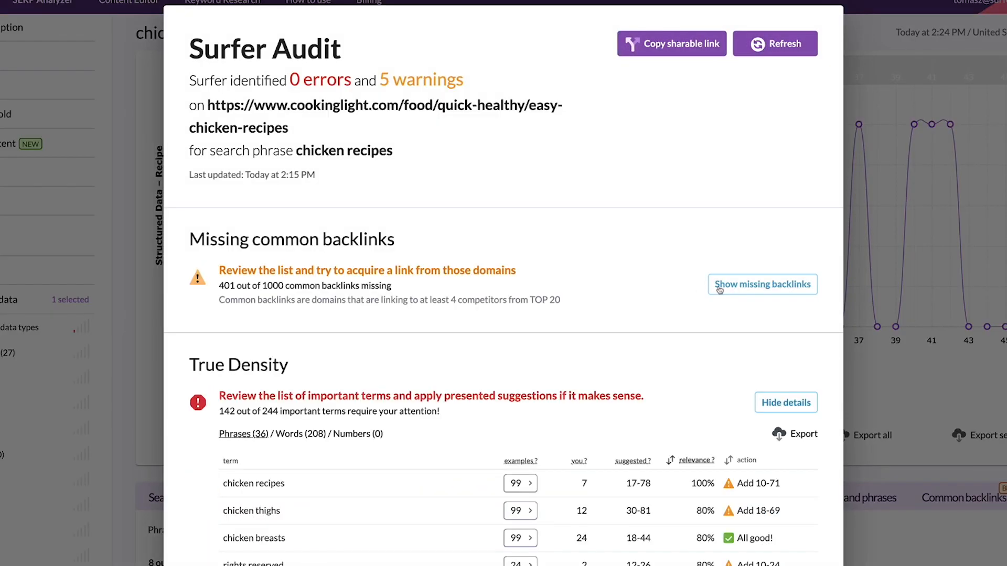
# - Reveal the missing common backlink domains and review the domain table
pyautogui.click(762, 284)
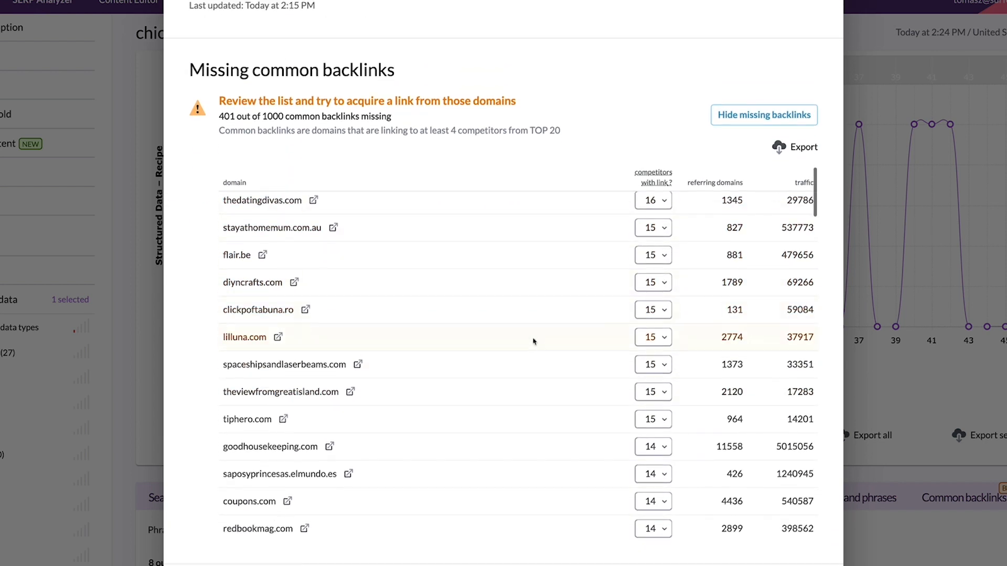
pyautogui.scroll(-3)
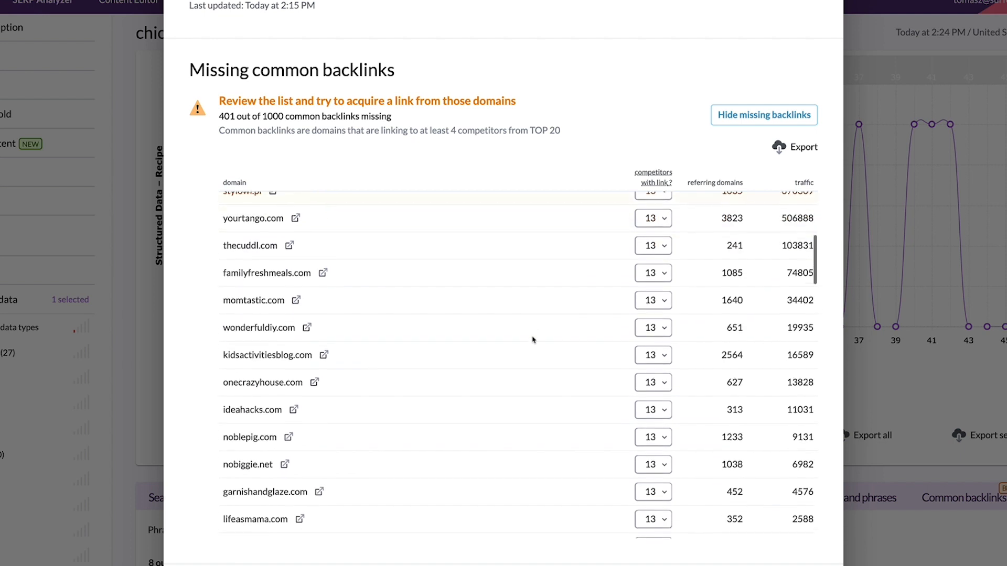
pyautogui.scroll(-3)
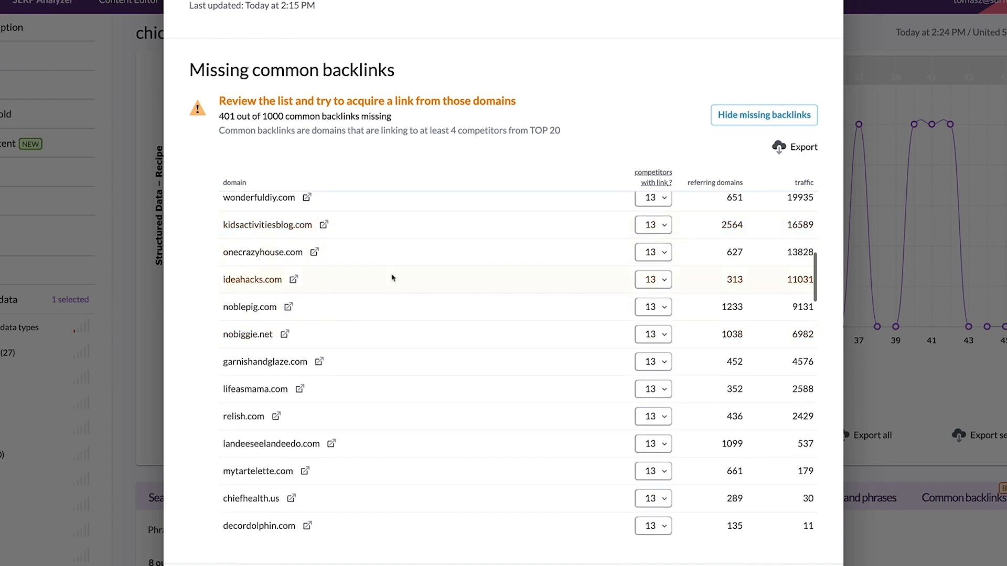
pyautogui.scroll(-3)
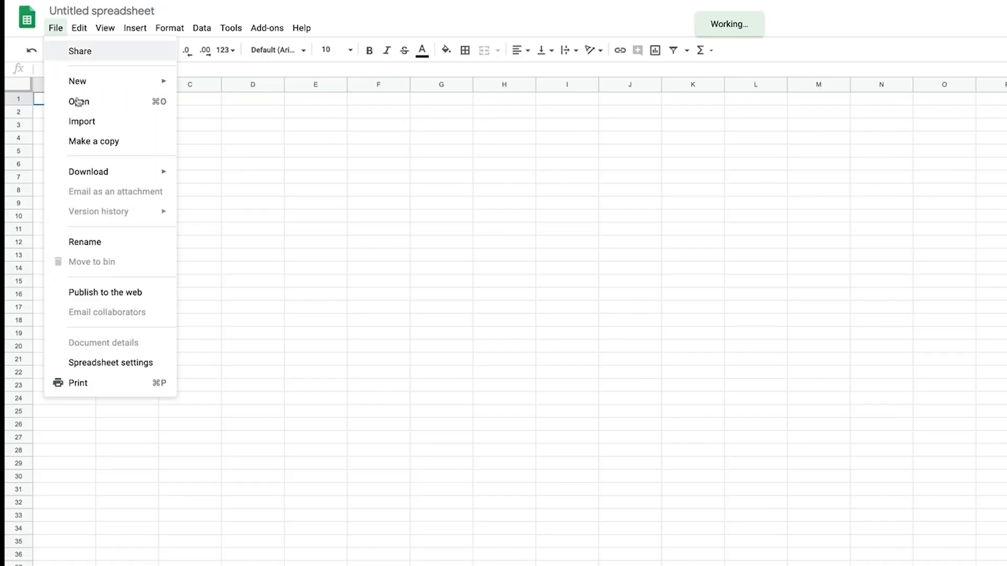
# - Bring up the File > Open upload area for a file from the computer
pyautogui.click(78, 102)
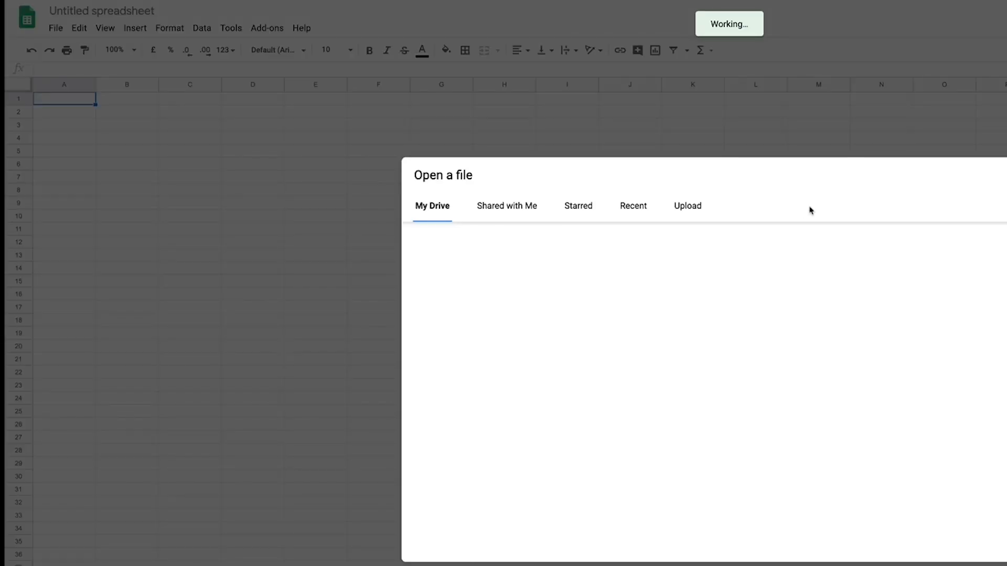
pyautogui.click(686, 206)
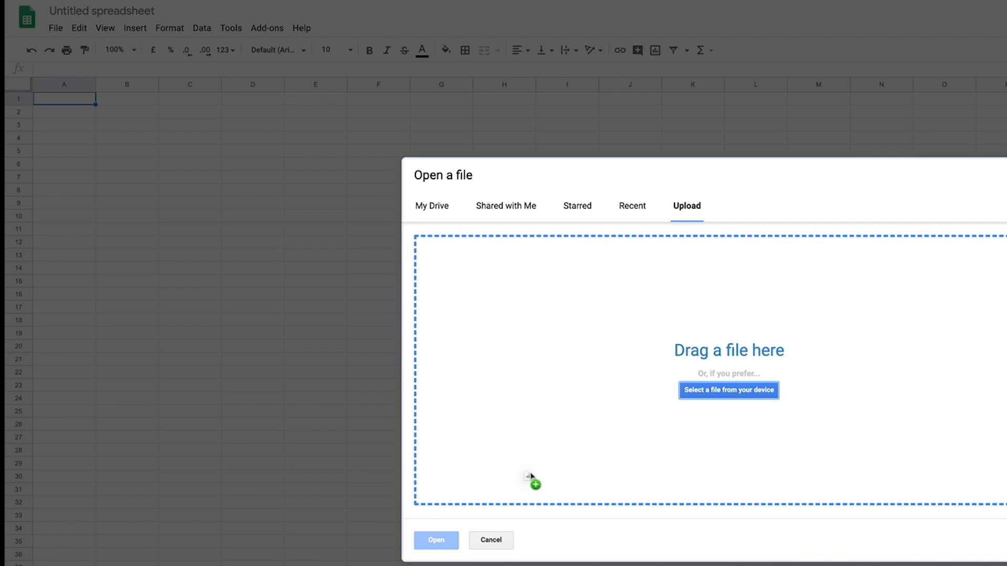
pyautogui.click(728, 390)
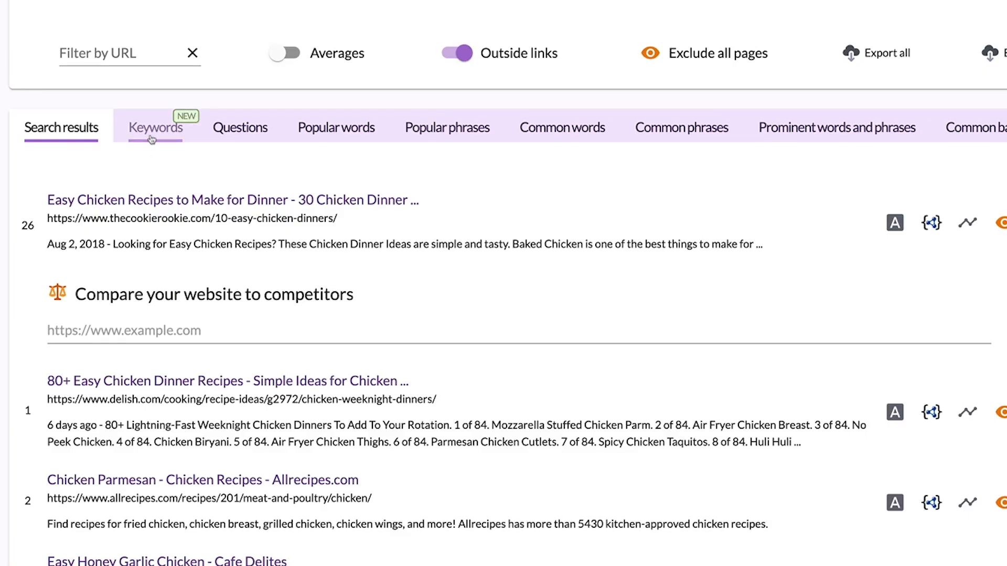
# - Show the Common Ranked Keywords shared by top chicken recipe pages
pyautogui.click(155, 127)
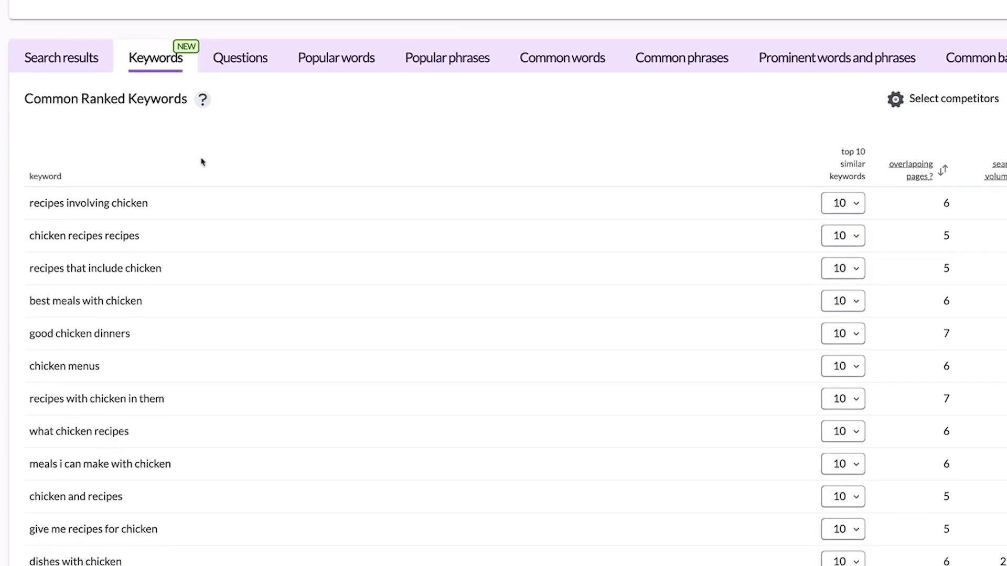
pyautogui.scroll(-3)
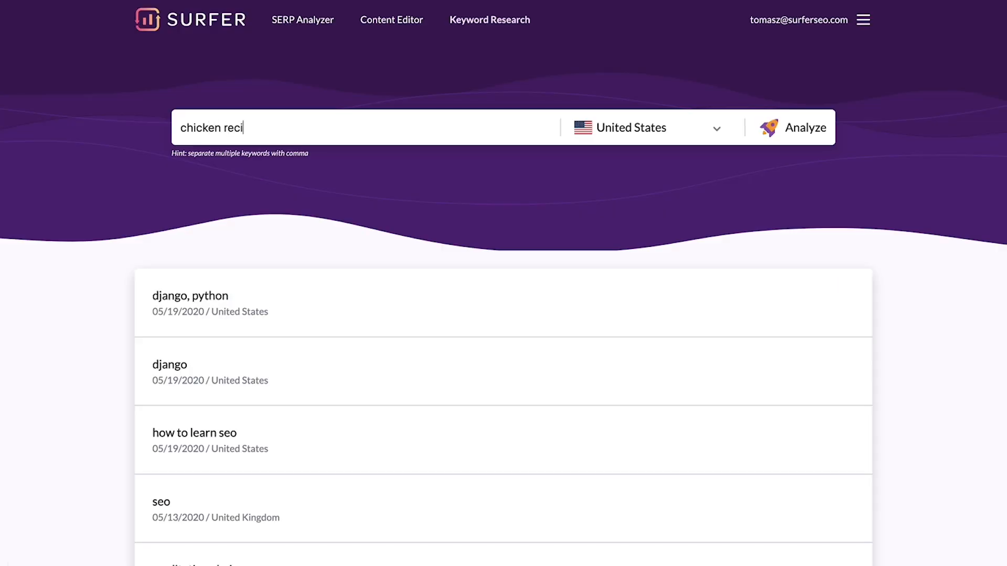
# - Analyze 'chicken recipes' keyword ideas, reviewing similar keywords and question-style ideas
pyautogui.click(807, 127)
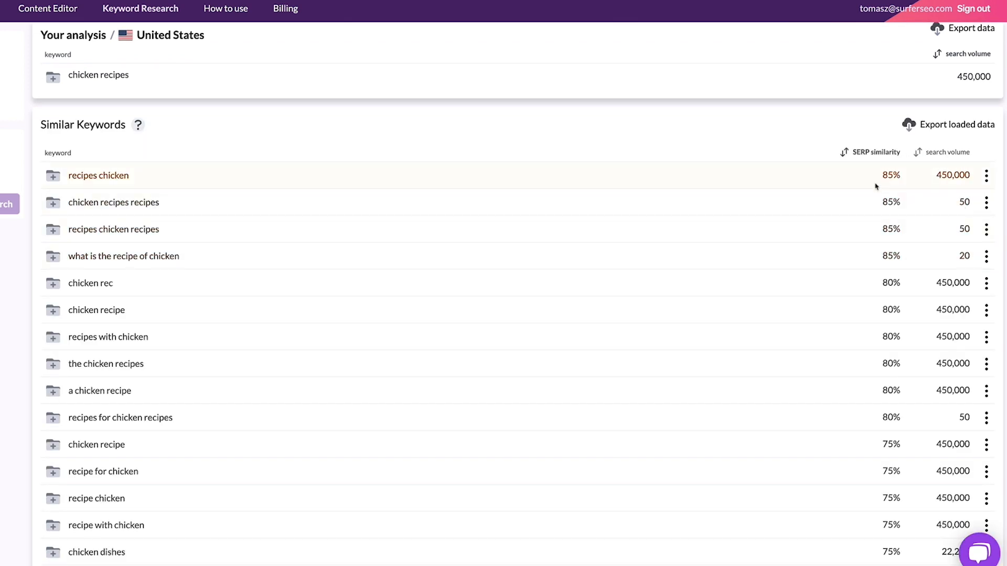
pyautogui.scroll(-3)
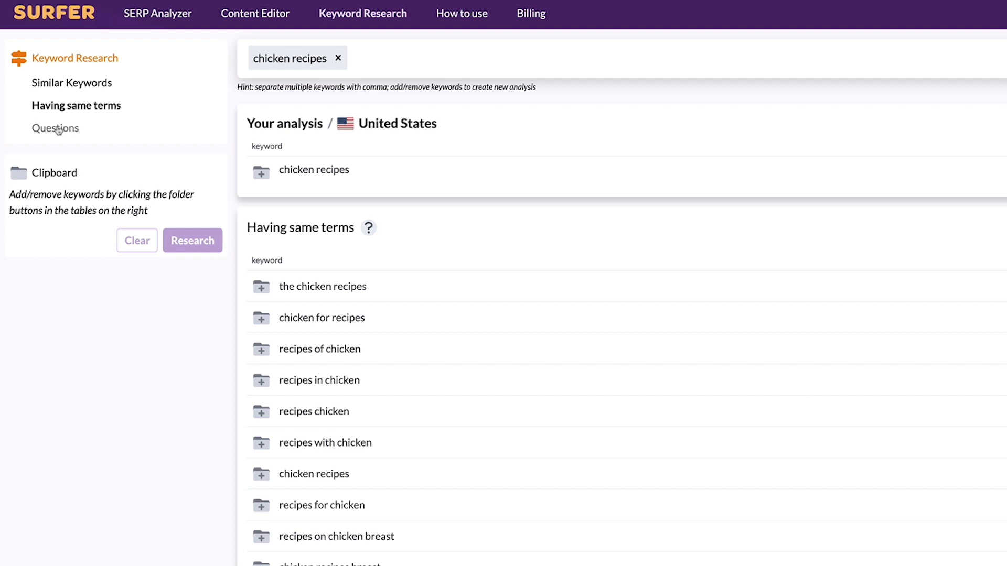
pyautogui.click(55, 128)
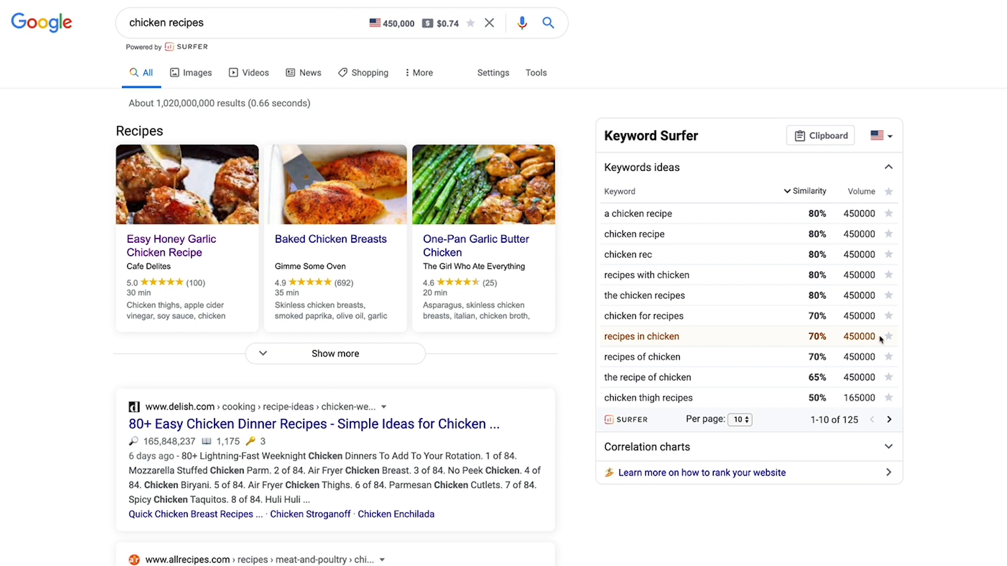
pyautogui.moveTo(888, 357)
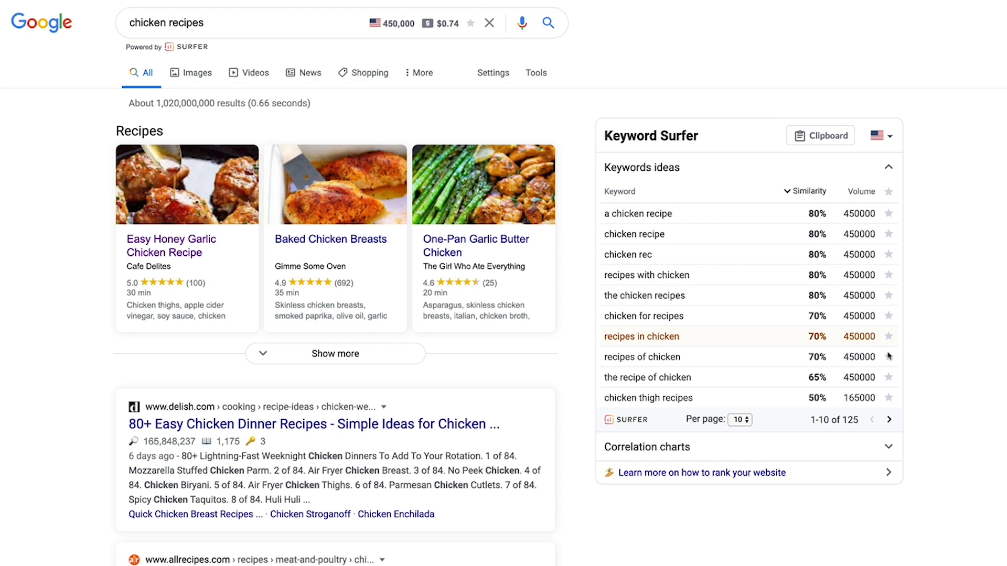
# - Star chicken recipe keyword ideas in Keyword Surfer and review the saved clipboard list with monthly searches
pyautogui.click(739, 420)
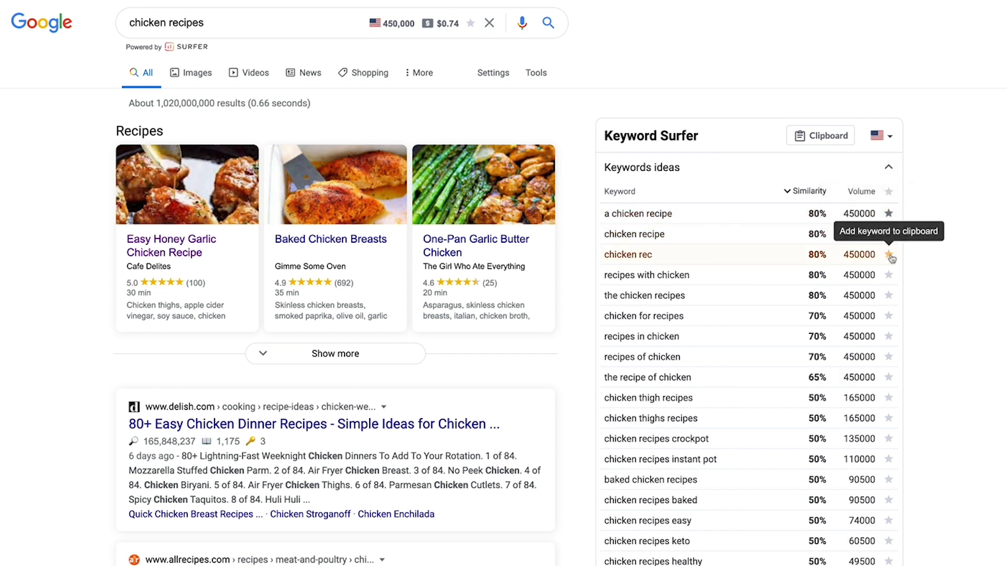
pyautogui.click(888, 254)
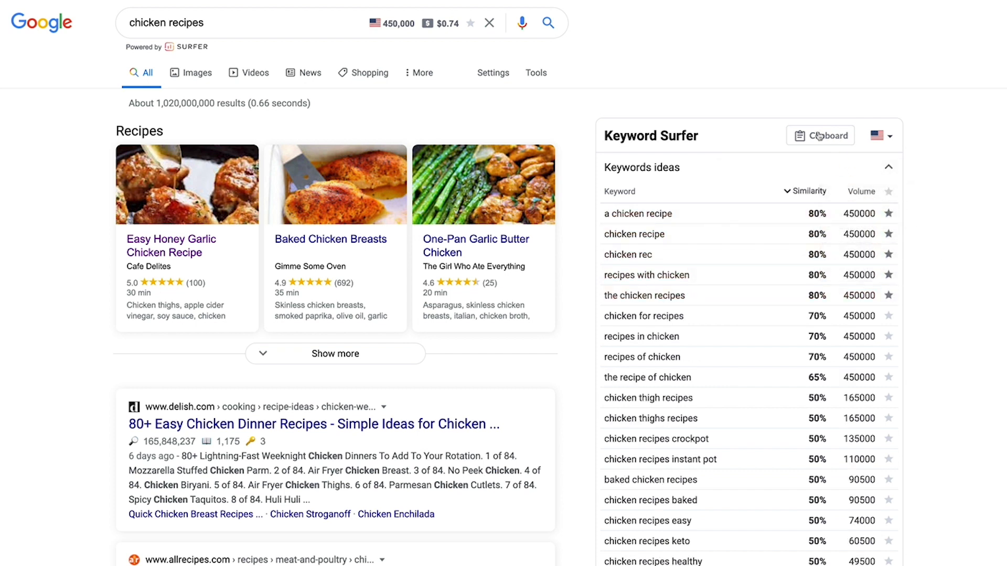
pyautogui.click(828, 135)
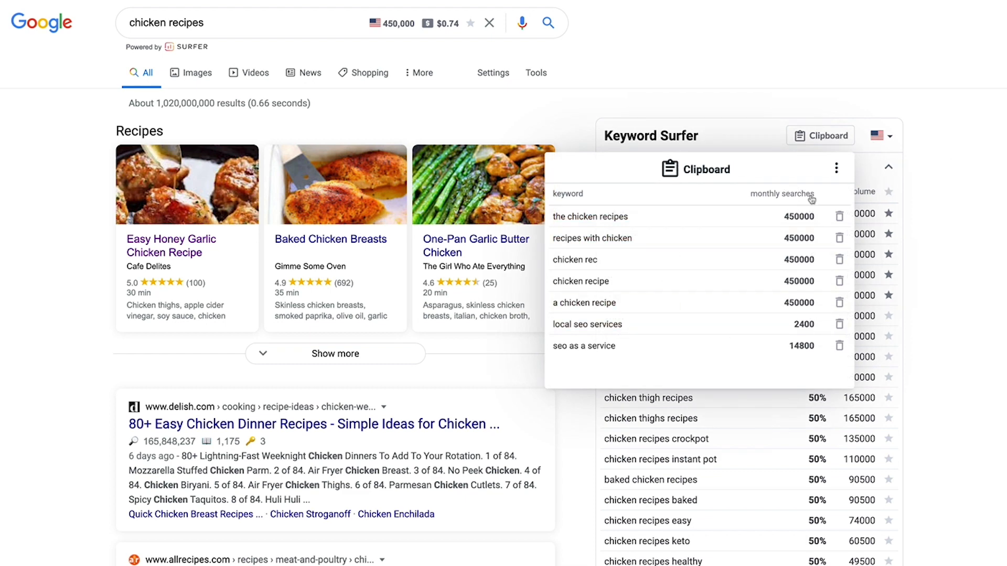